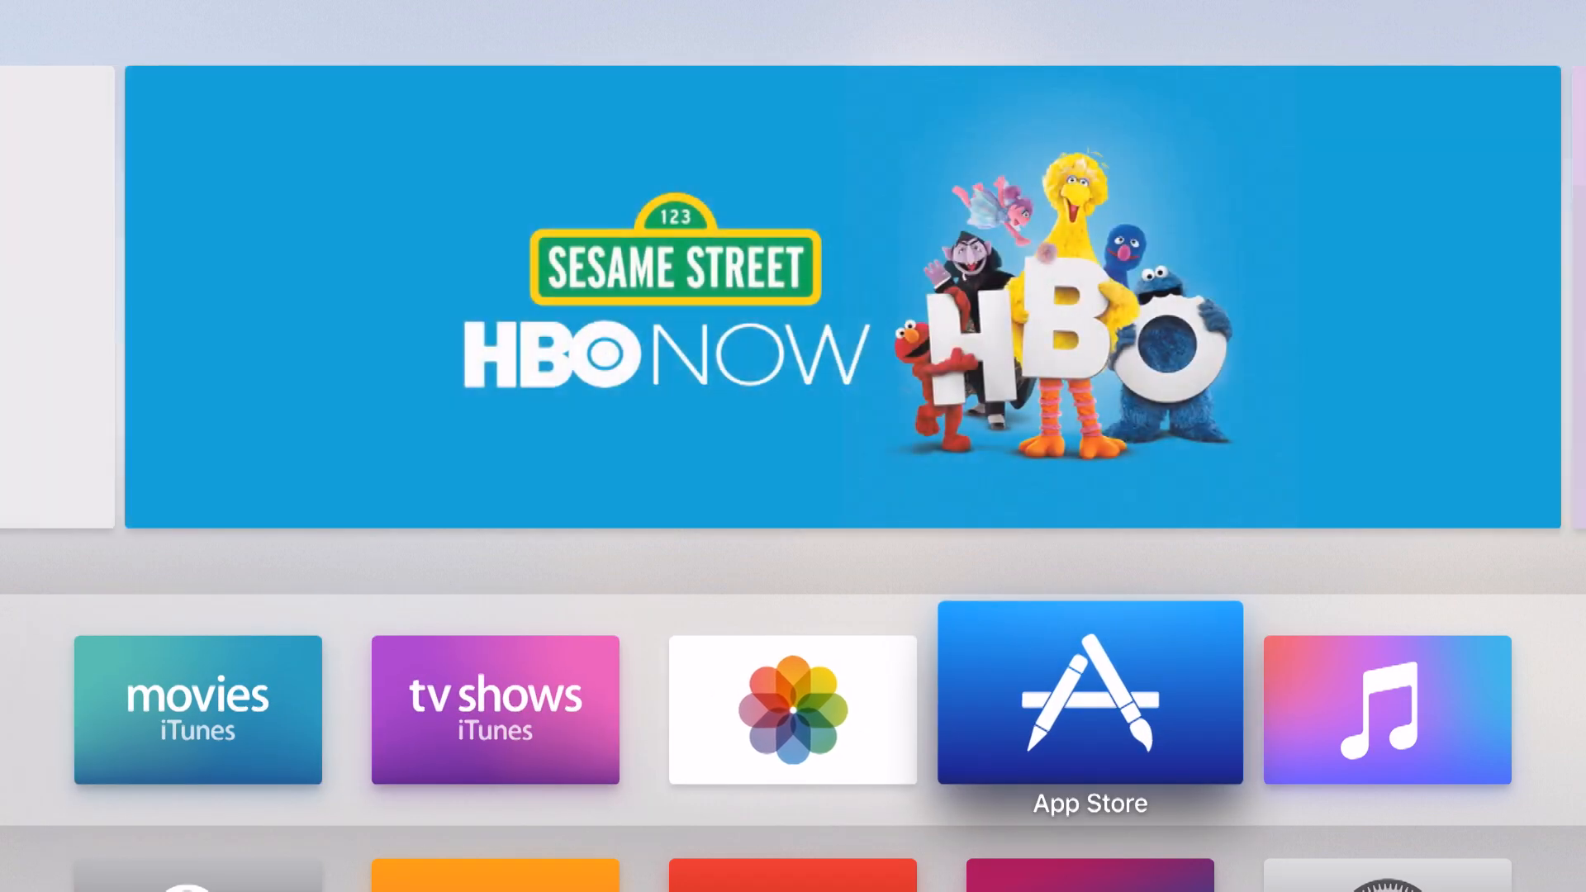
Launch the App Store, peek at the Search tab, and return to Featured
{"action": "left_click", "coordinate": [1090, 694]}
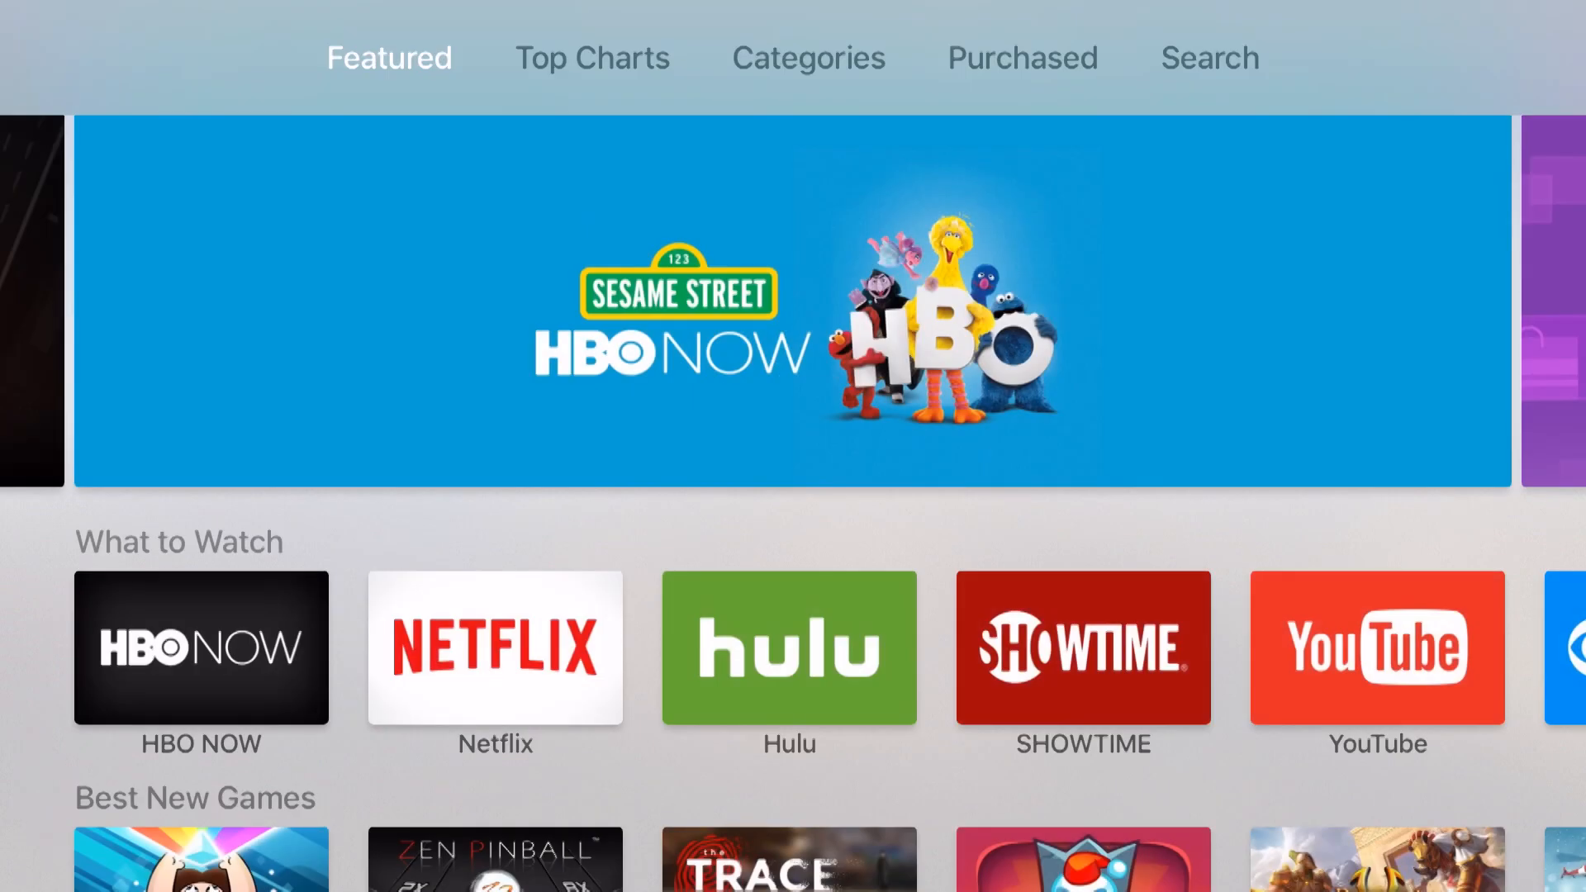
{"action": "left_click", "coordinate": [1209, 58]}
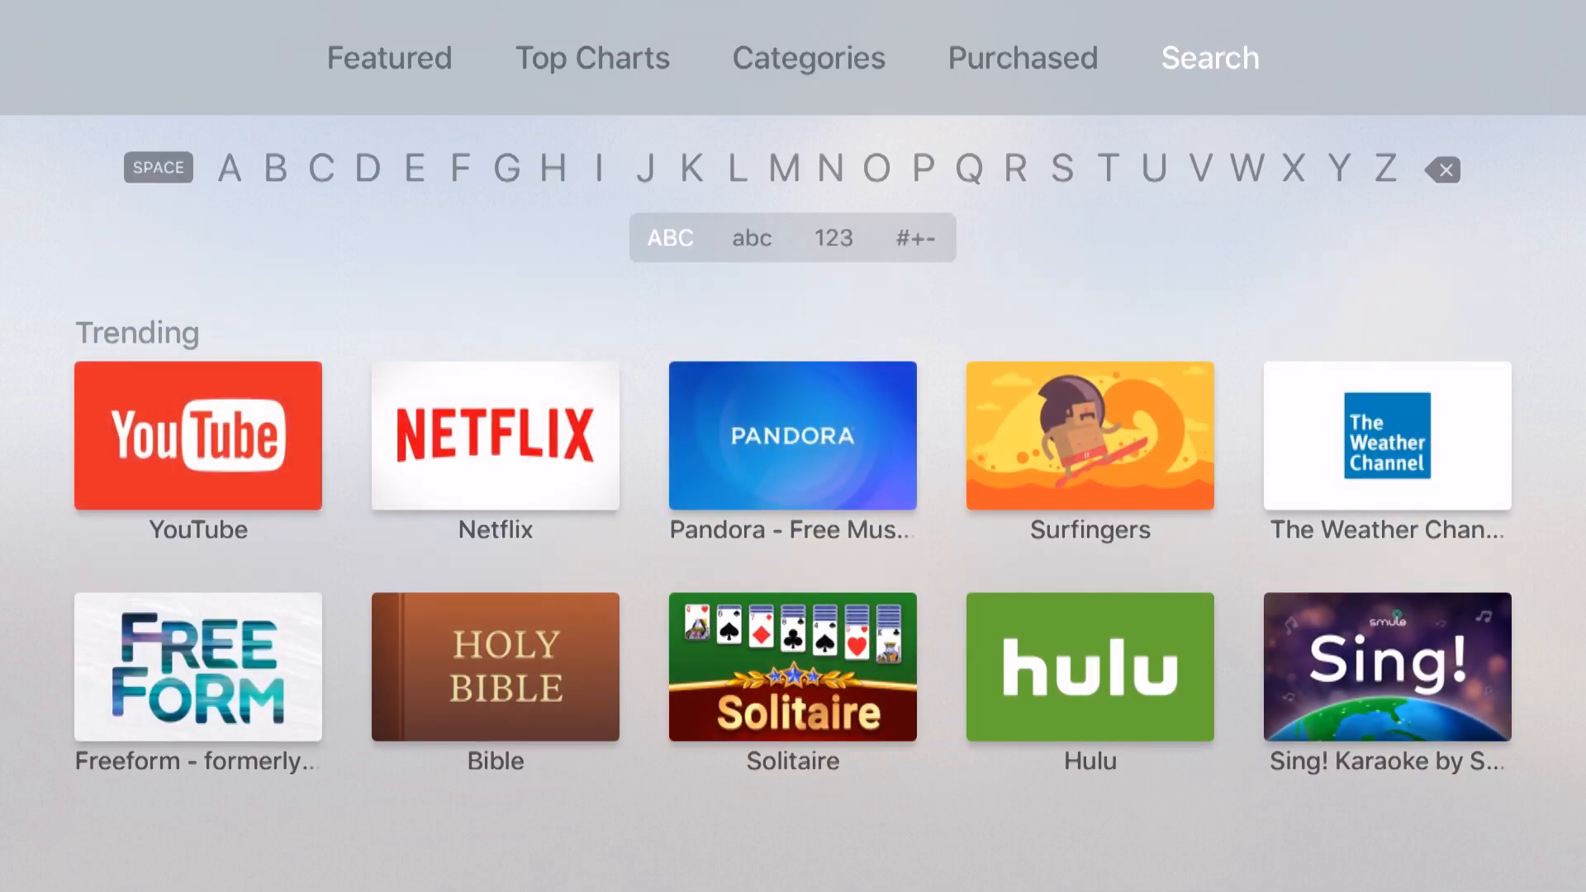
{"action": "left_click", "coordinate": [389, 58]}
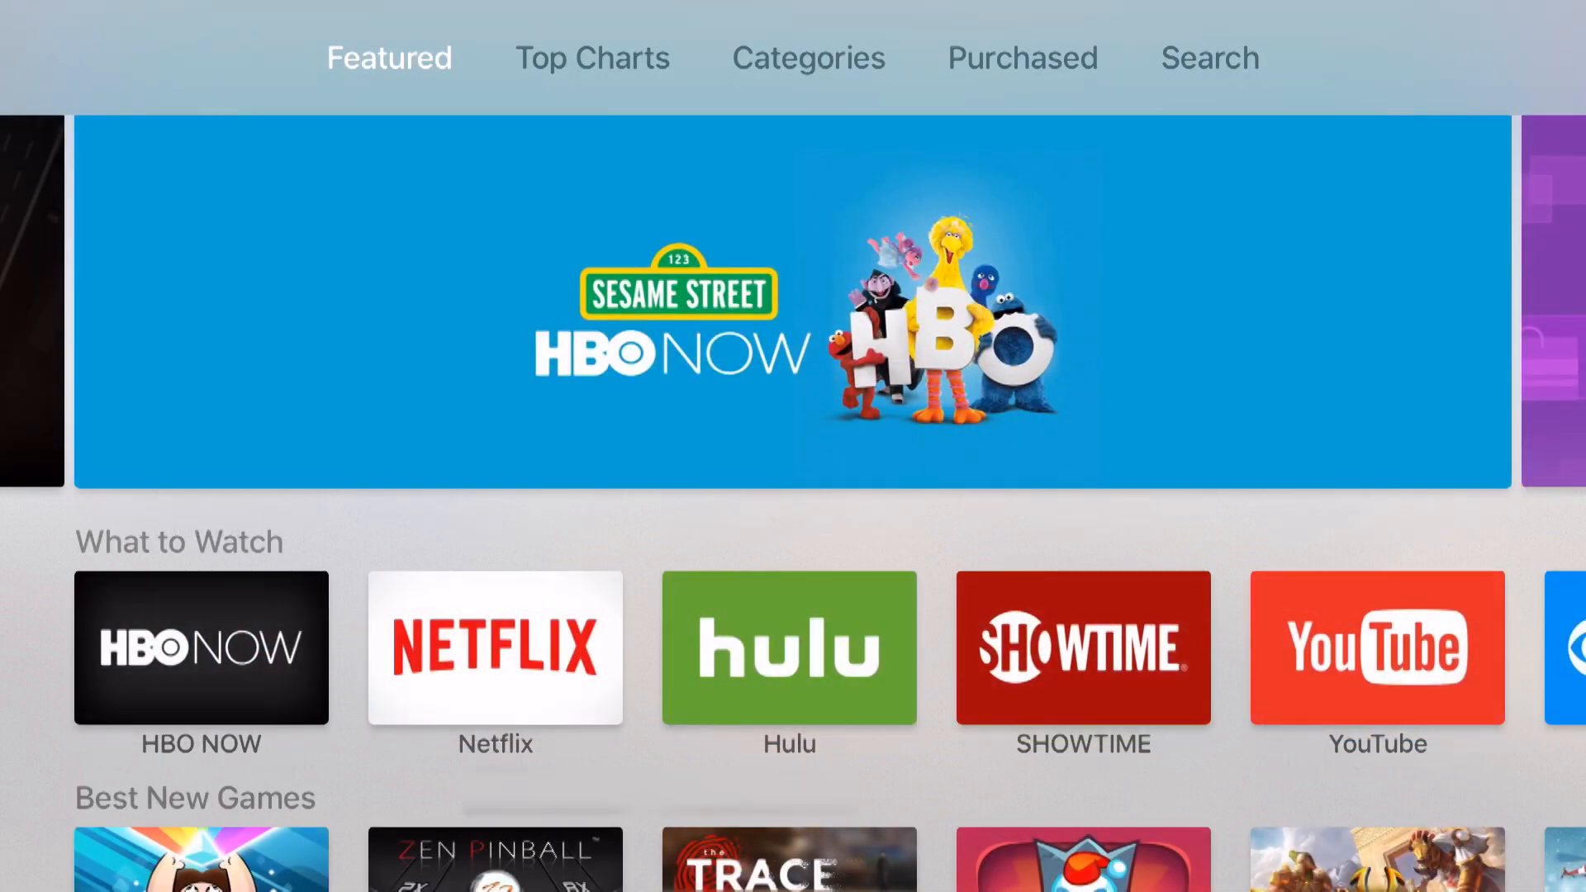
Scroll down the Featured page to the Games row with the Modern Combat 5 banner
{"action": "scroll", "scroll_direction": "down", "scroll_amount": 3}
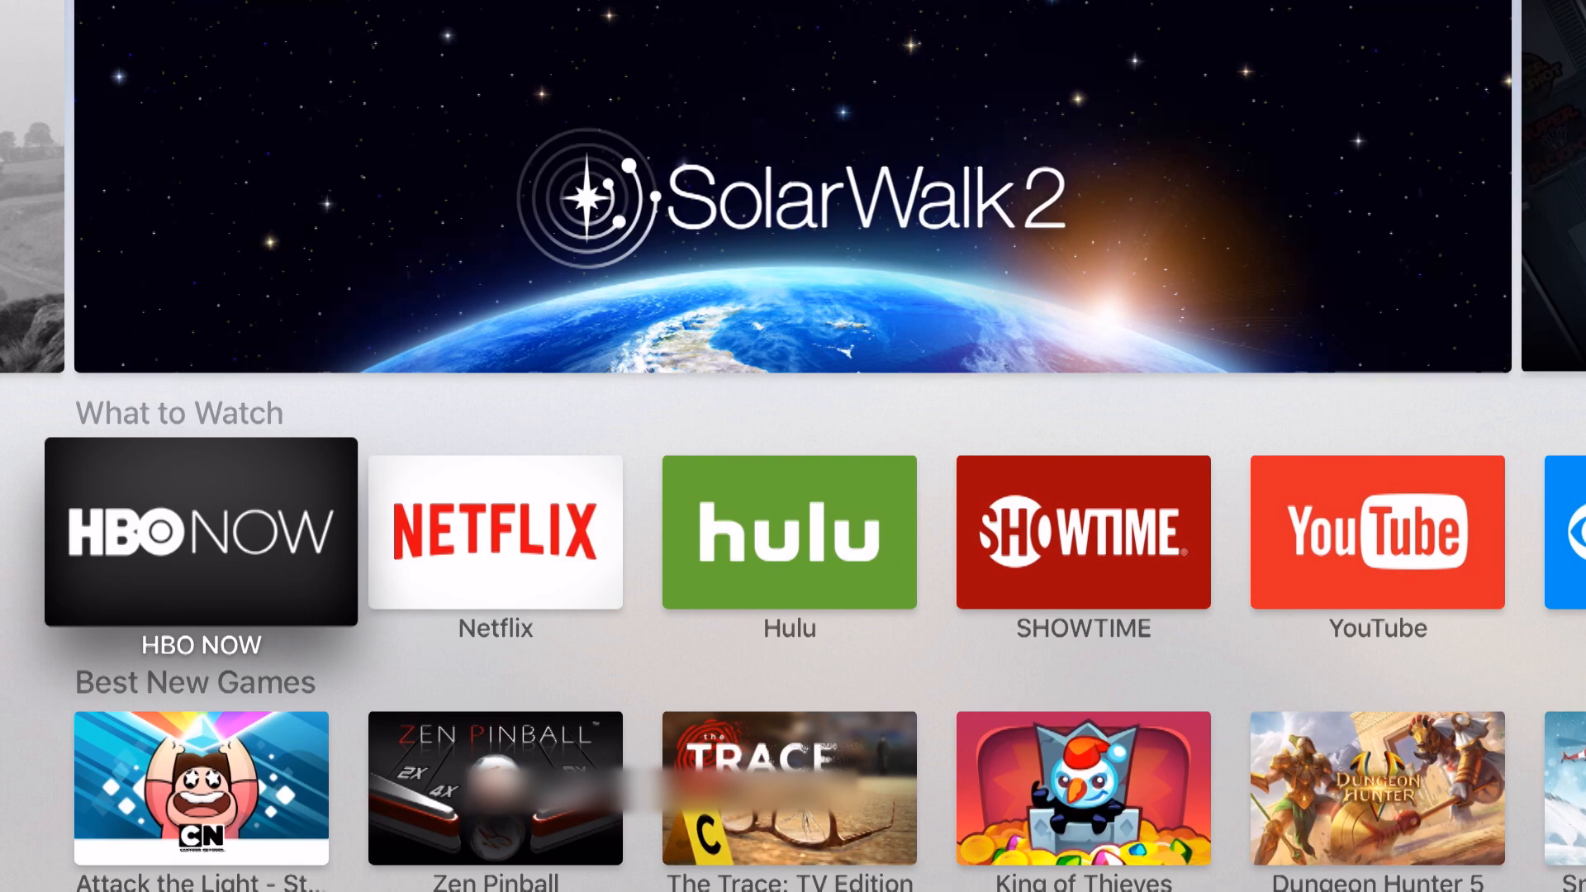
{"action": "scroll", "scroll_direction": "down", "scroll_amount": 3}
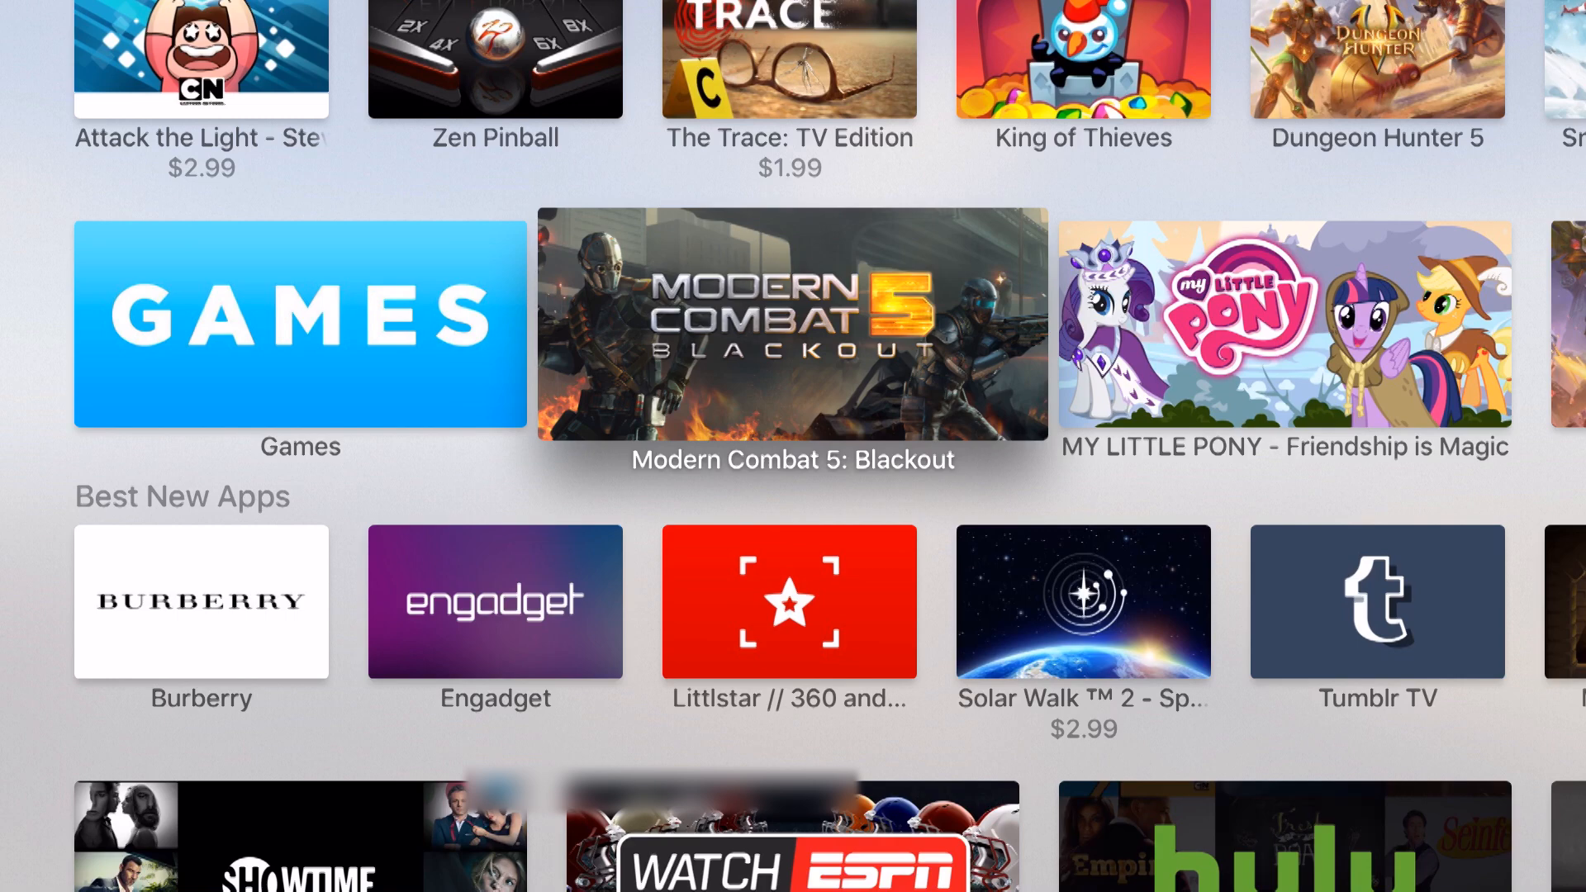
Get Modern Combat 5: Blackout for free from its store page
{"action": "left_click", "coordinate": [793, 326]}
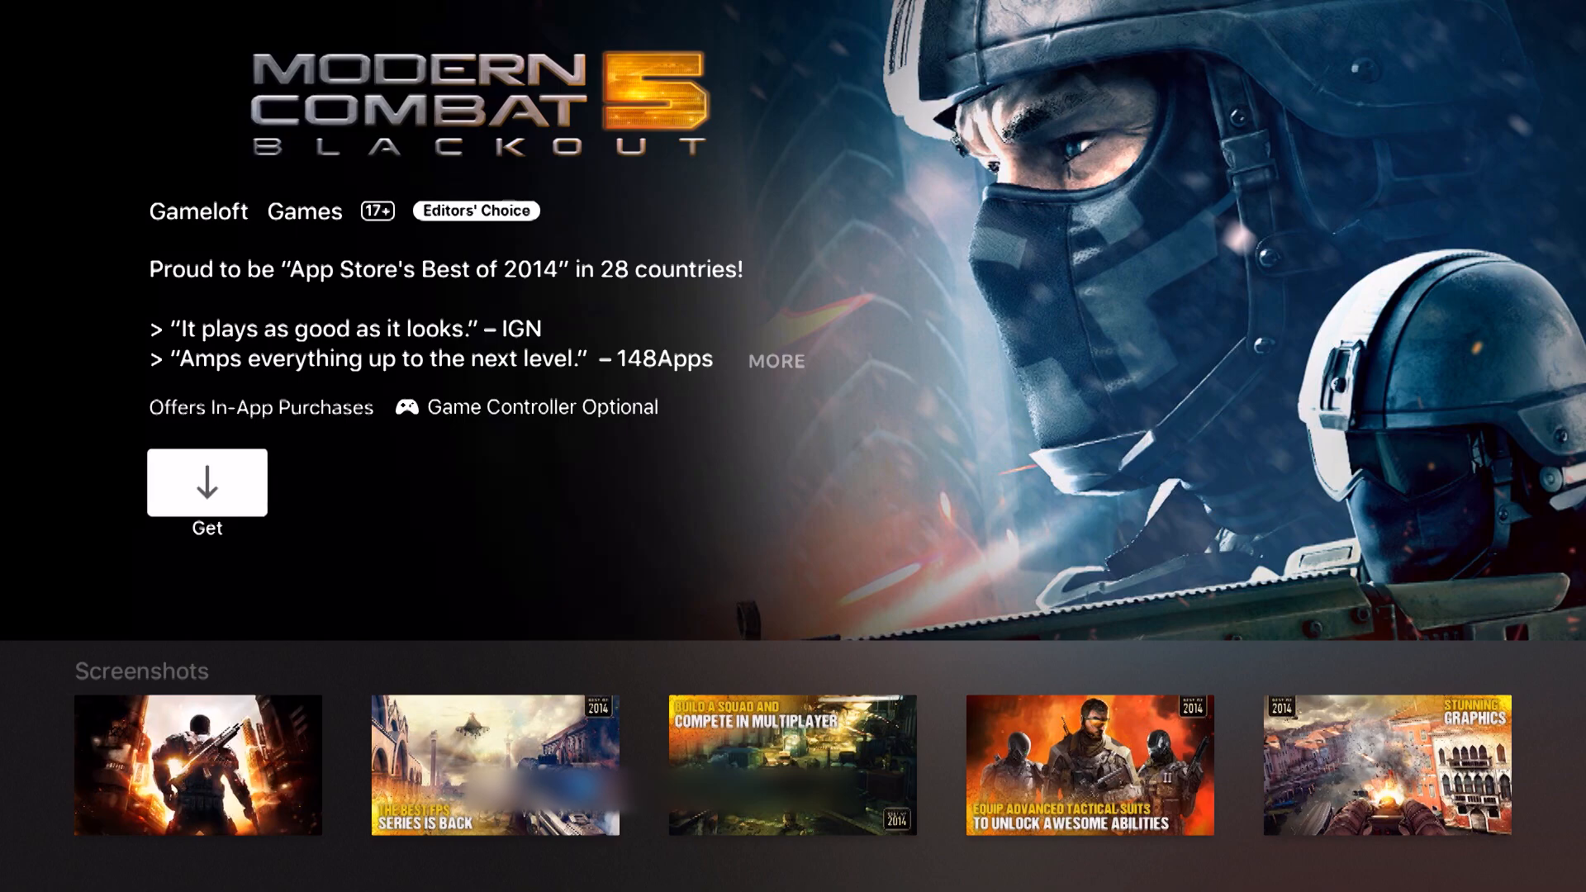
{"action": "left_click", "coordinate": [207, 482]}
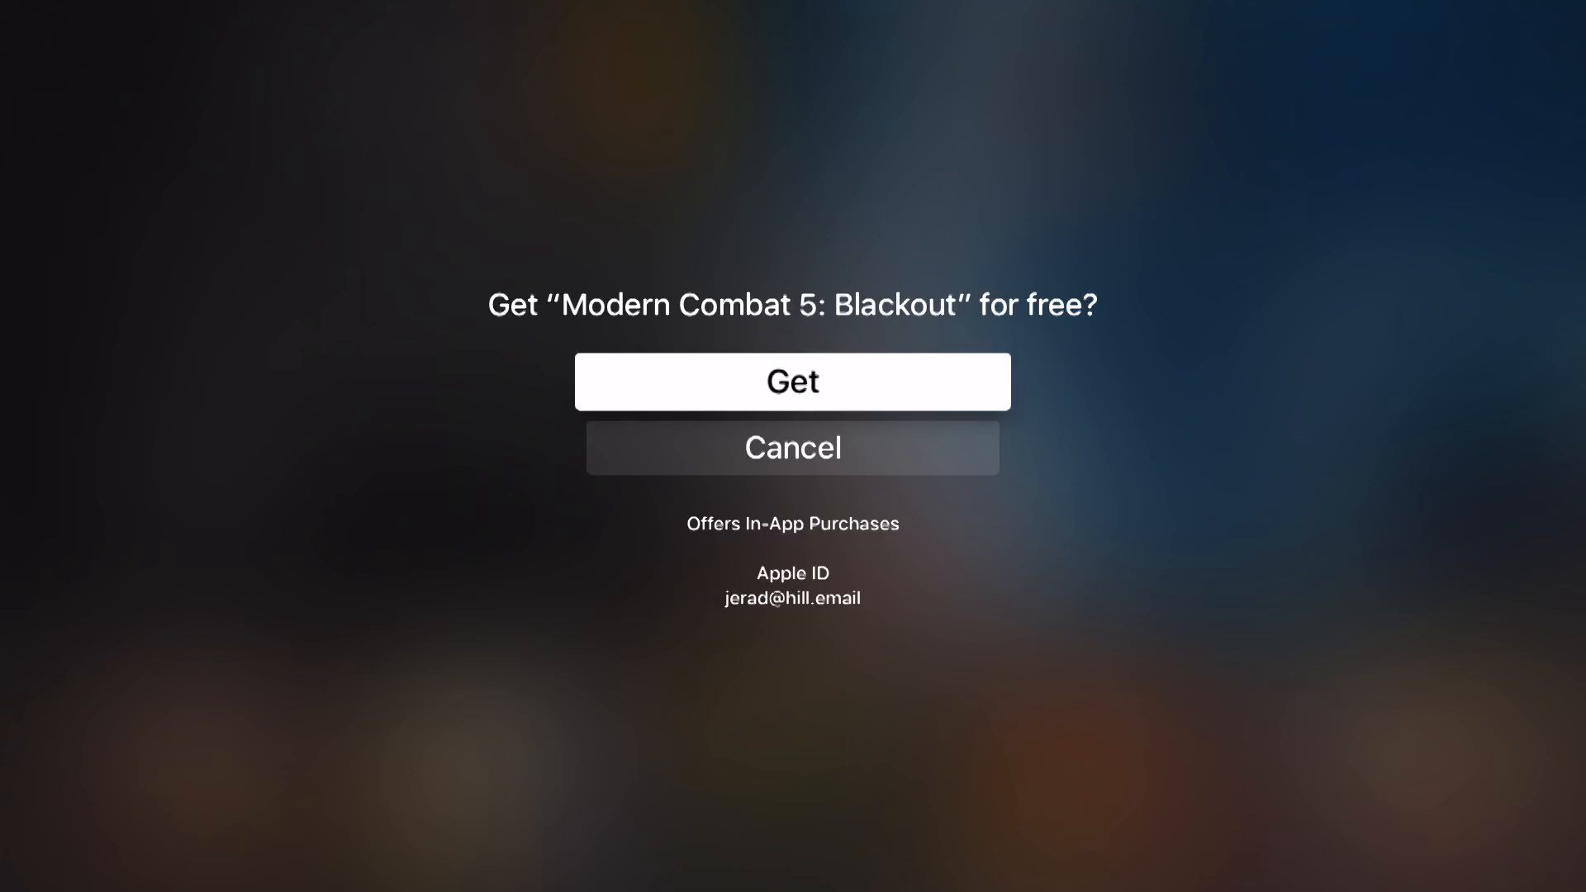
{"action": "left_click", "coordinate": [792, 382]}
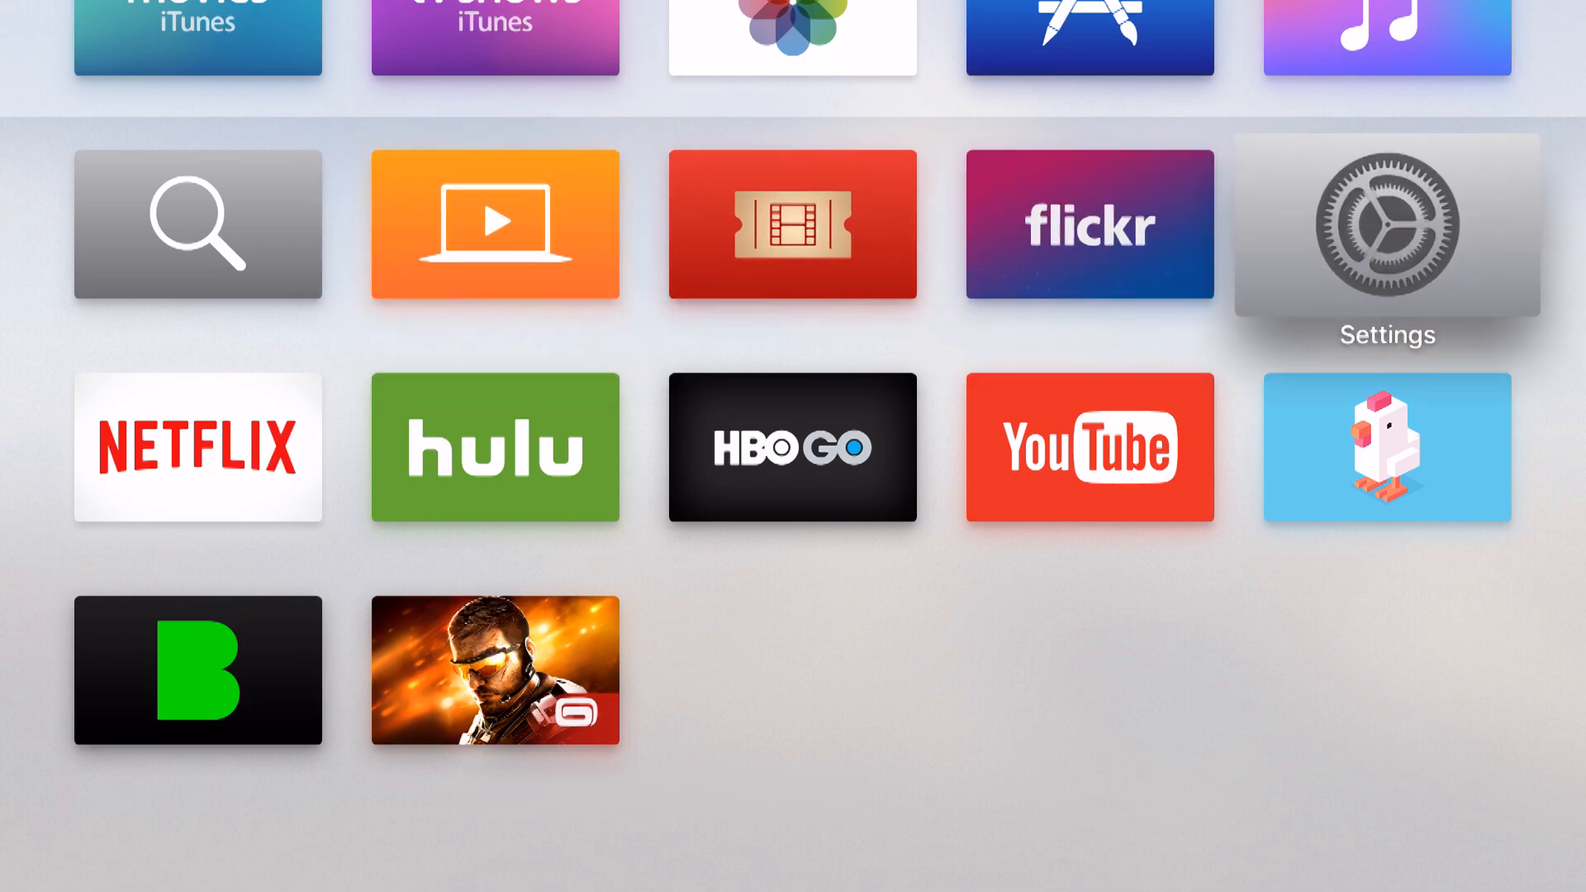
{"action": "left_click", "coordinate": [1387, 225]}
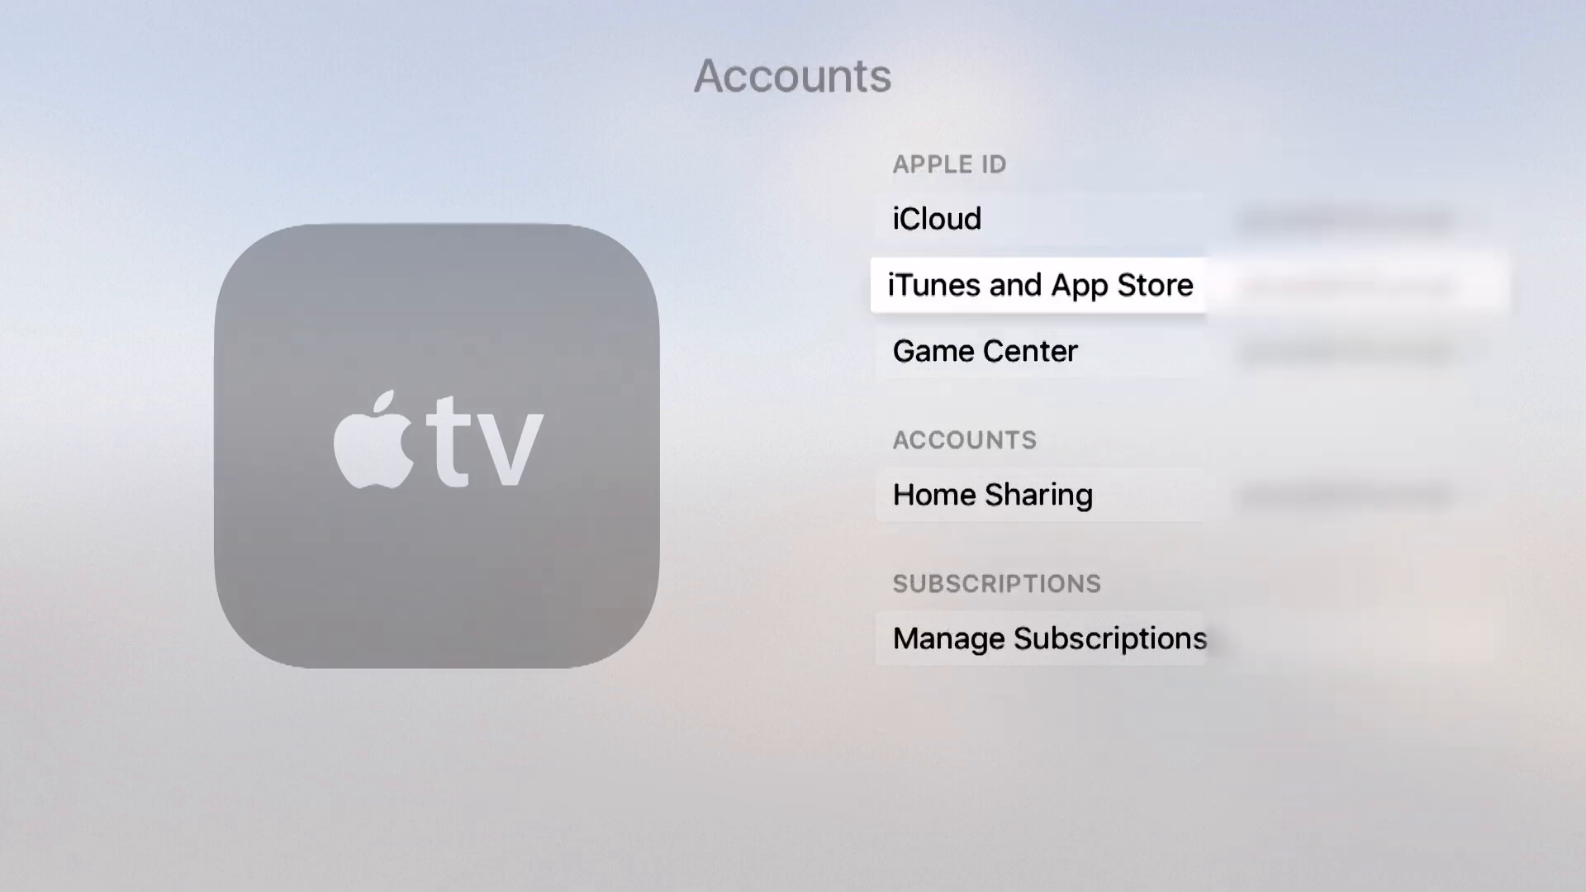
{"action": "left_click", "coordinate": [1037, 284]}
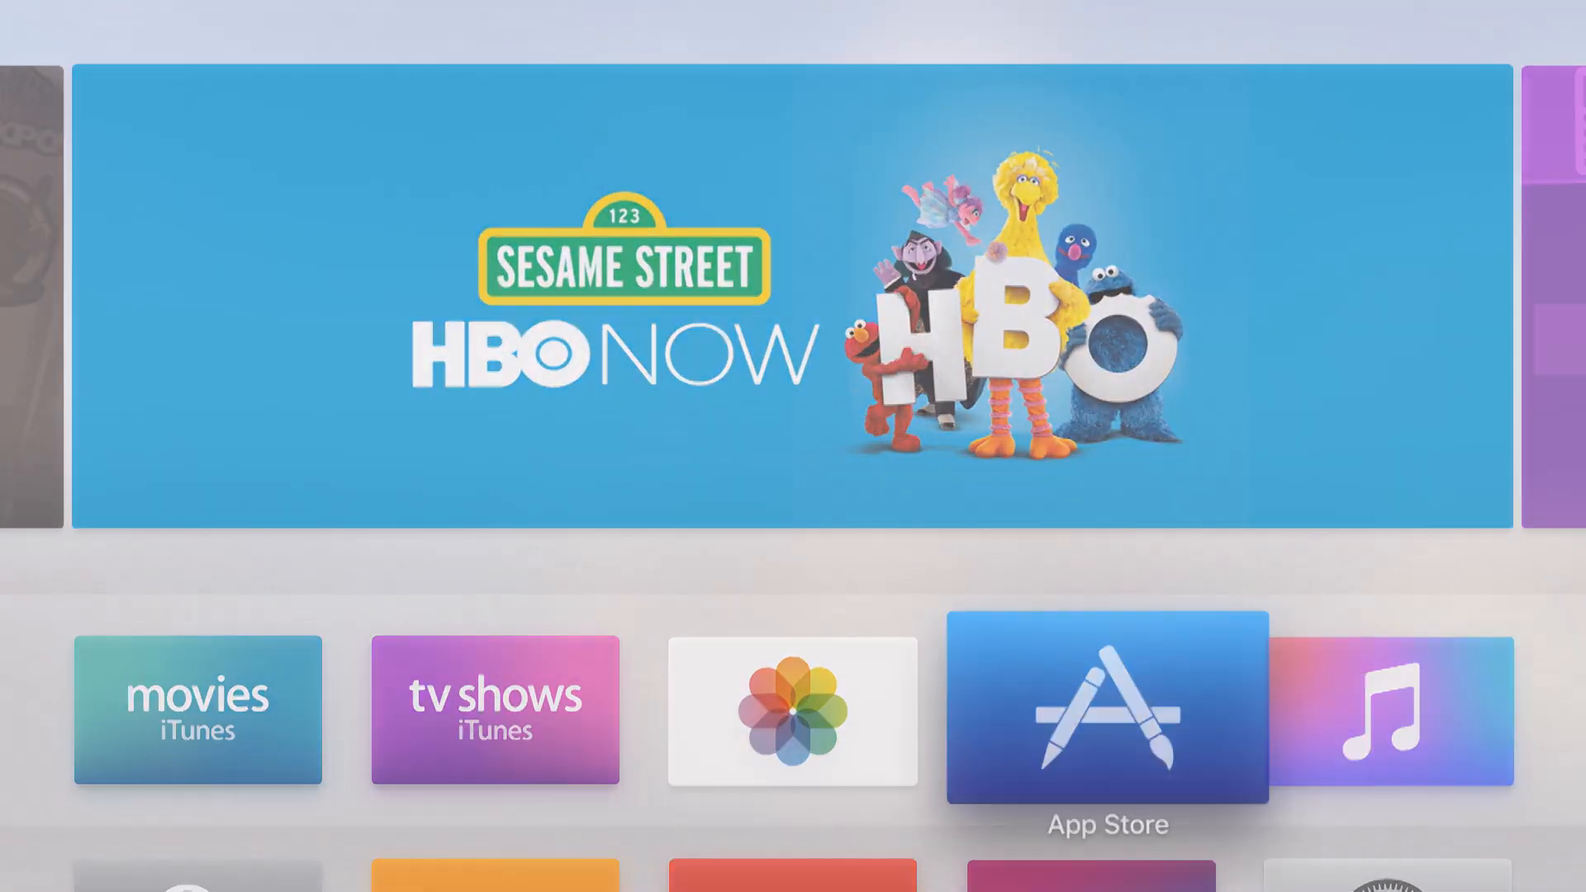
Relaunch the App Store, glance at Puzzle Games, and return to the Featured top
{"action": "left_click", "coordinate": [1107, 709]}
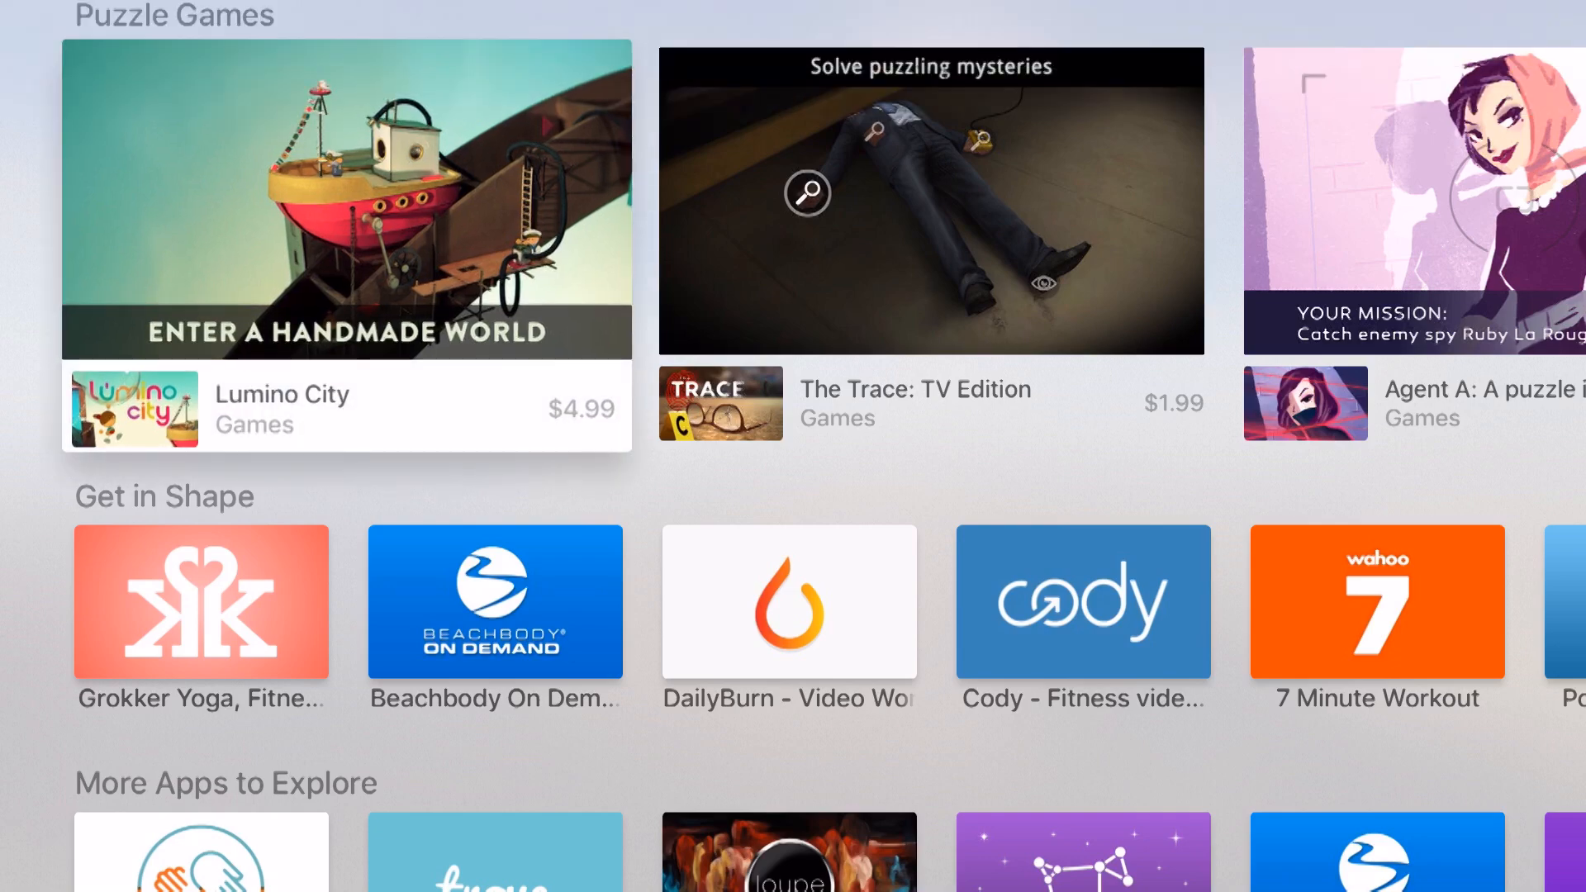
{"action": "left_click", "coordinate": [347, 197]}
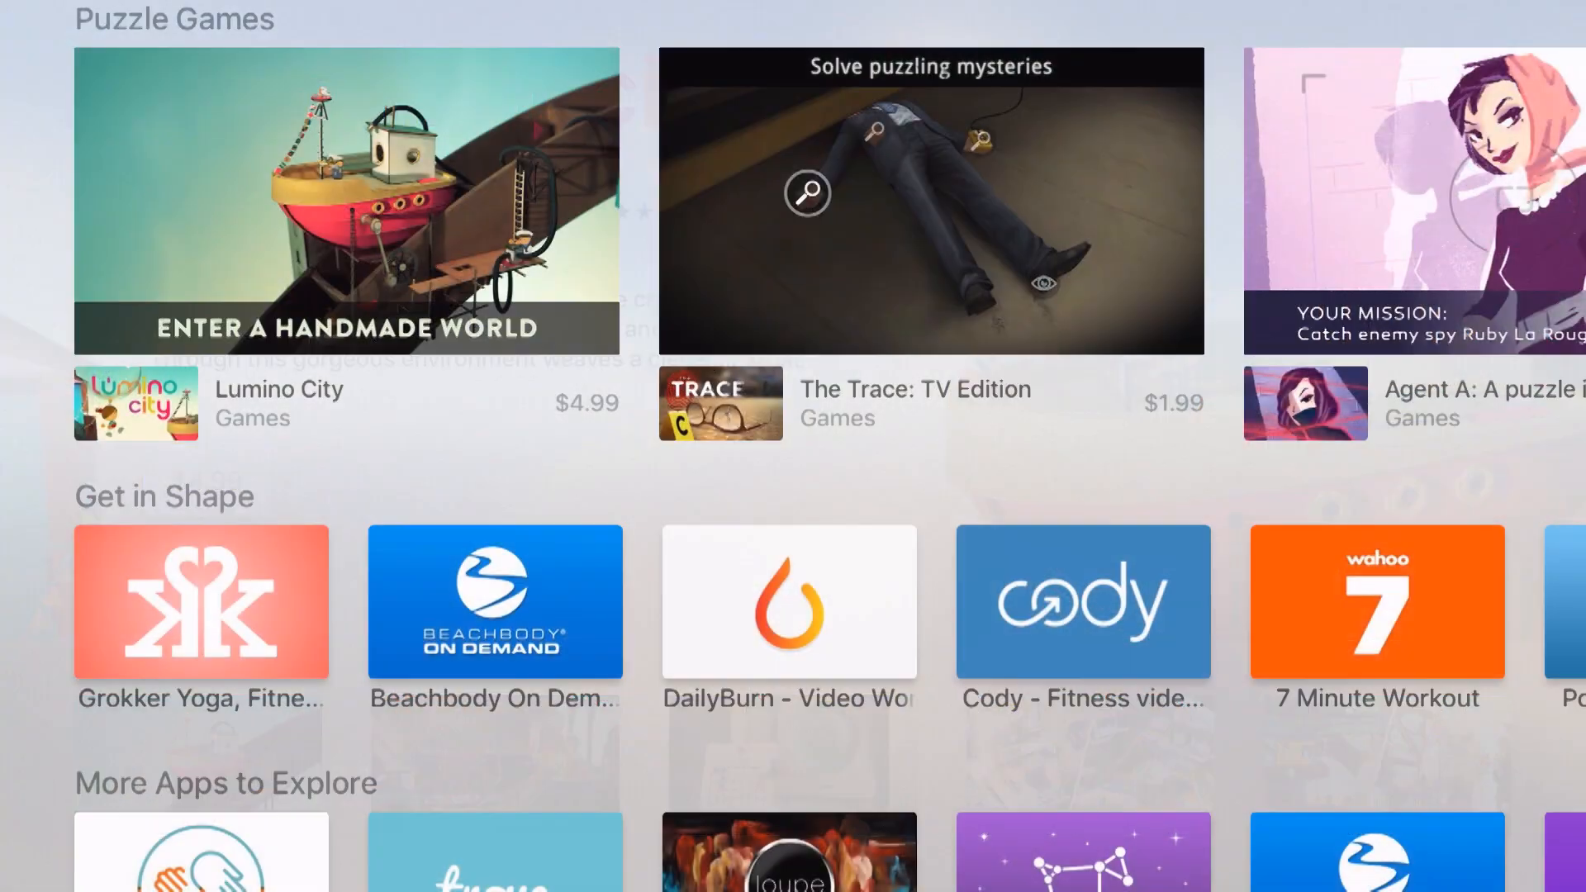
{"action": "scroll", "scroll_direction": "down", "scroll_amount": 3}
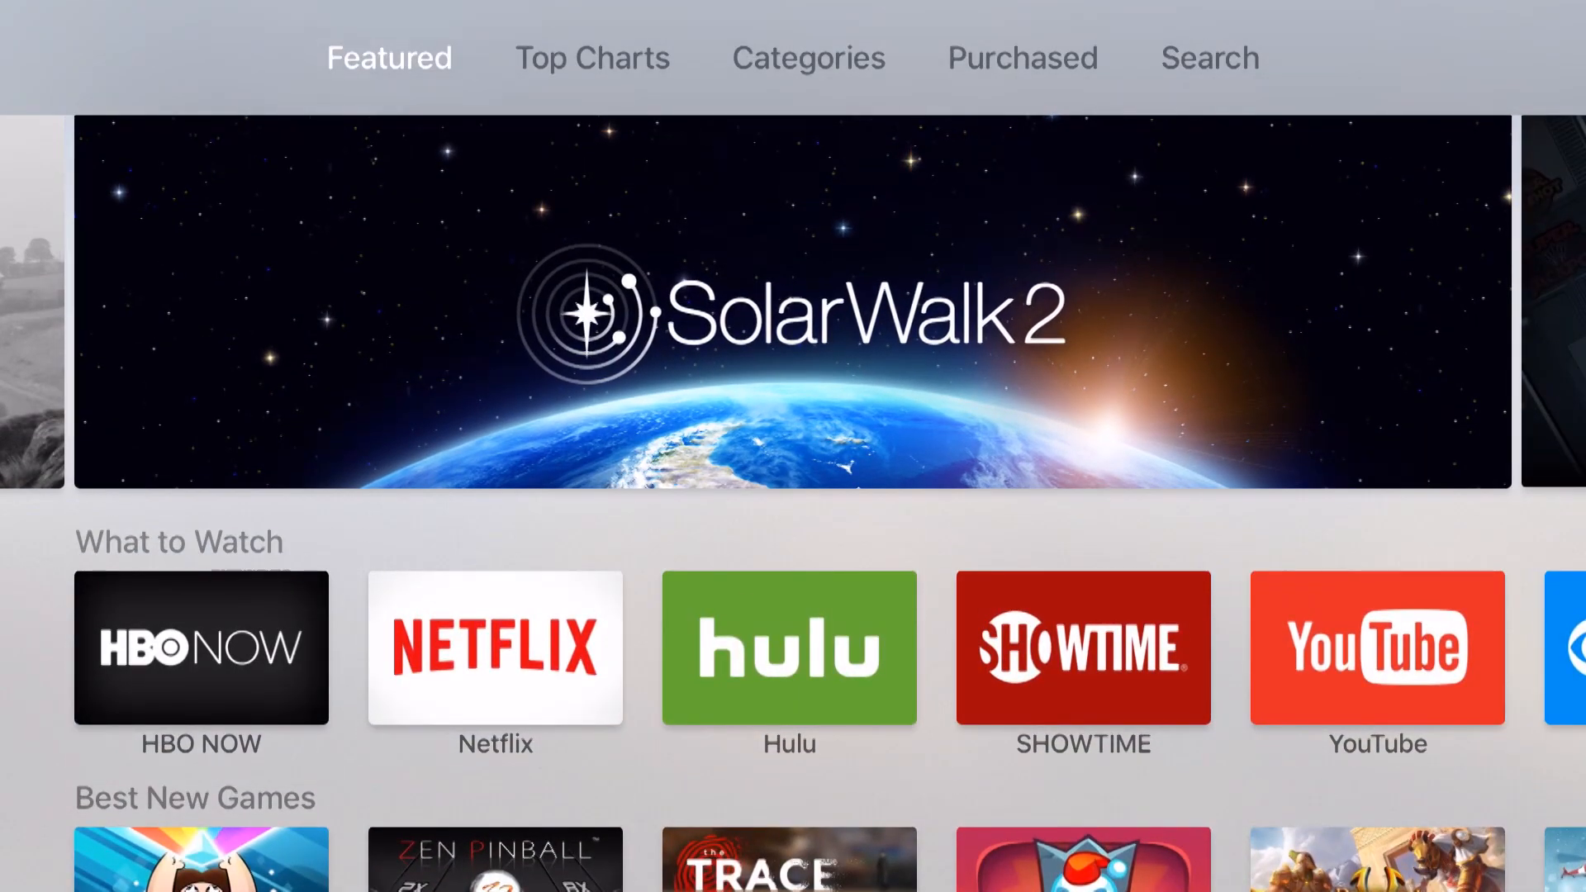
Pass through Top Charts and Categories to the Purchased apps list
{"action": "left_click", "coordinate": [591, 58]}
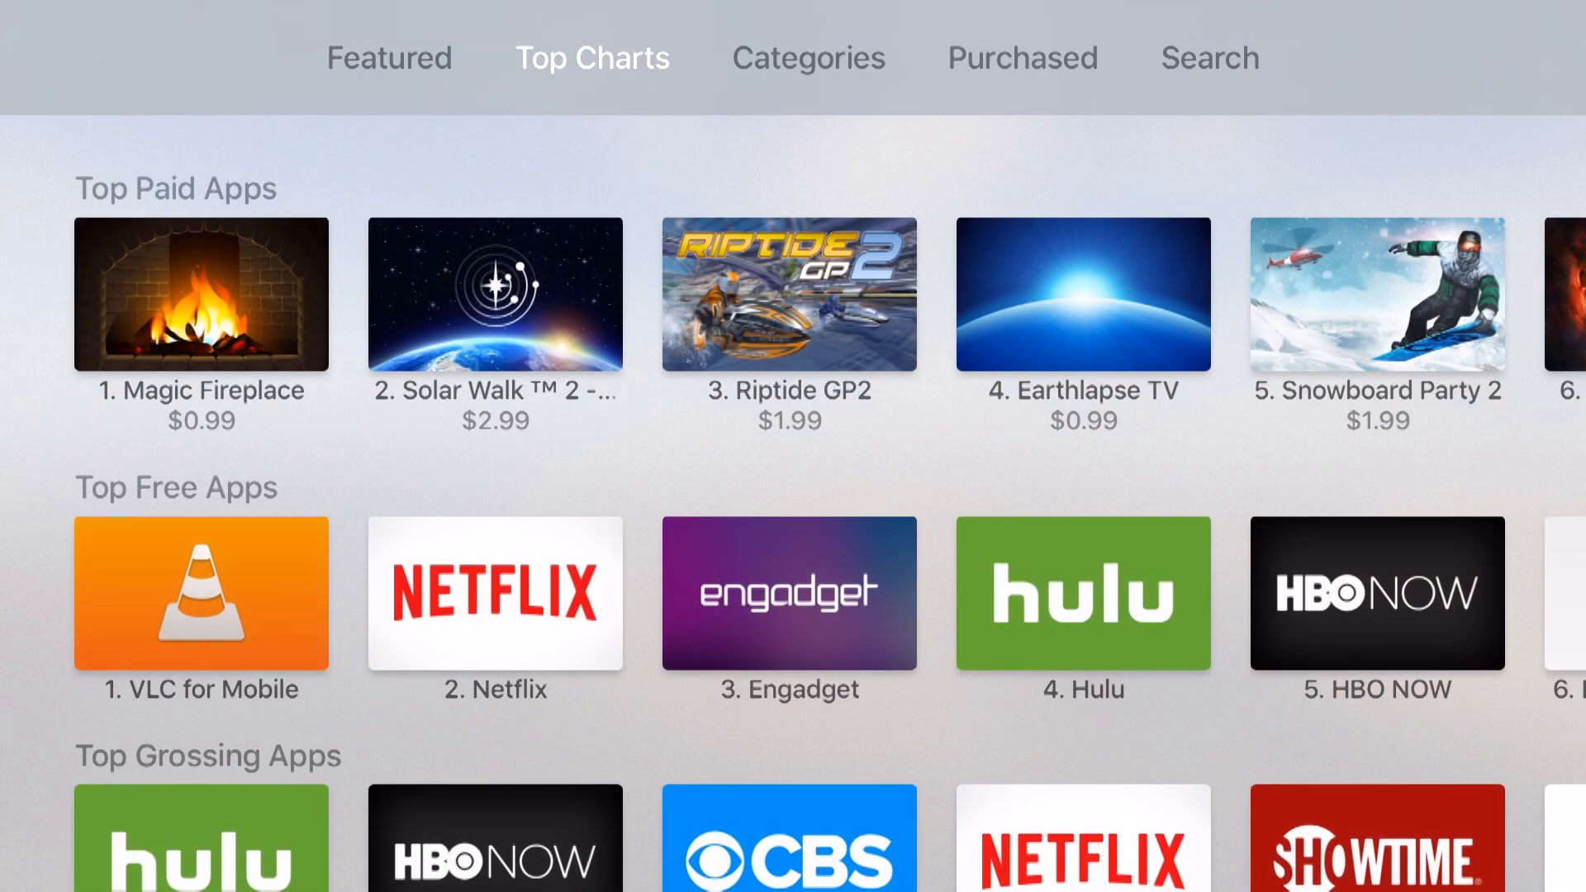
{"action": "left_click", "coordinate": [807, 58]}
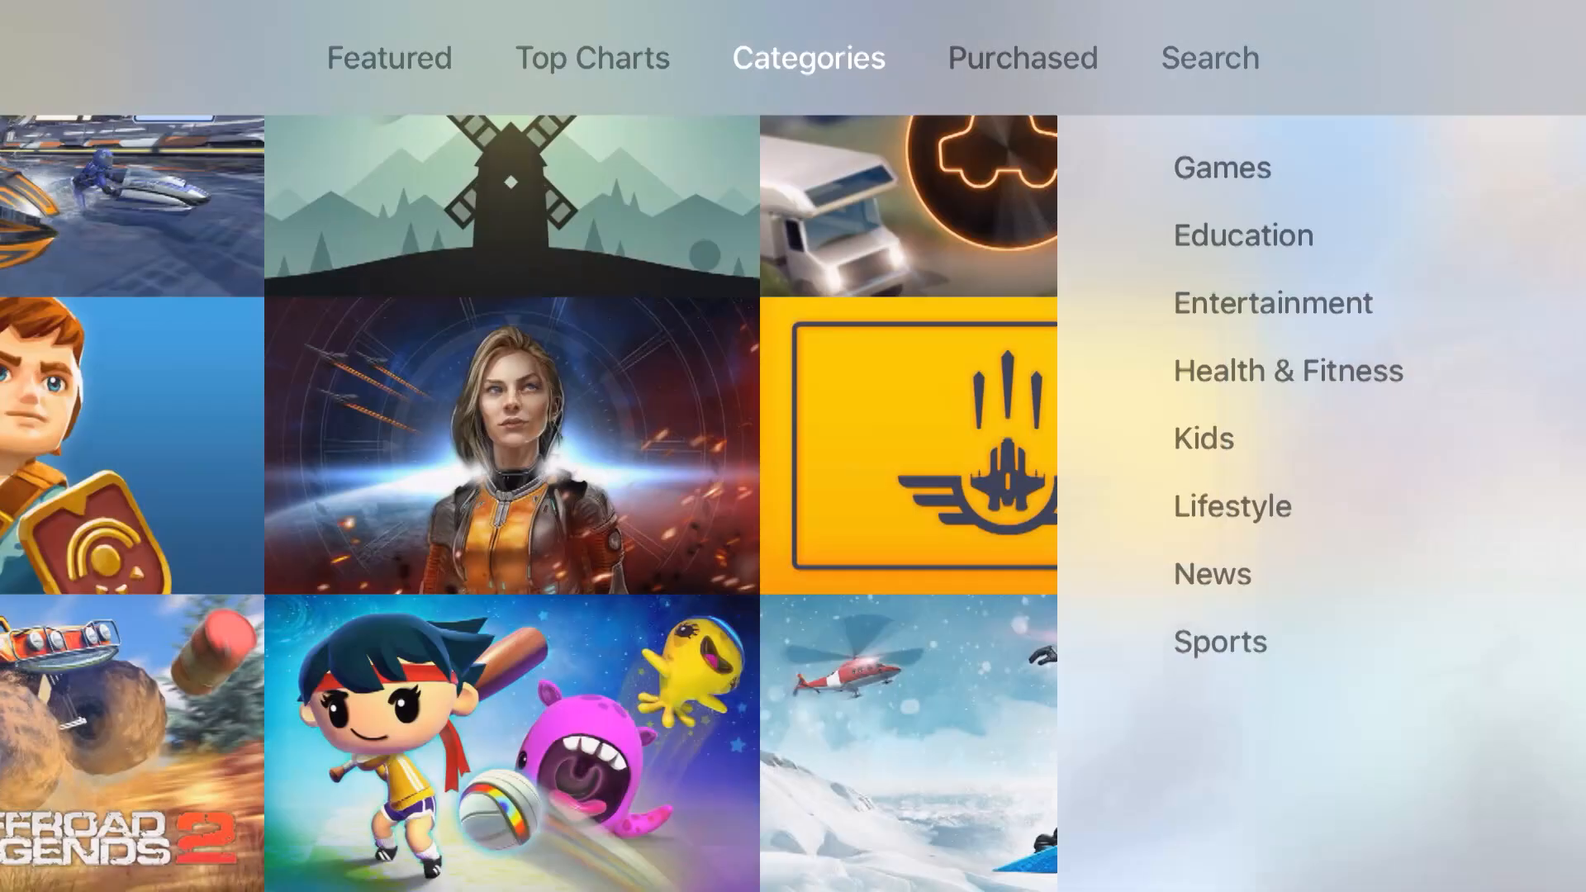
{"action": "left_click", "coordinate": [1022, 58]}
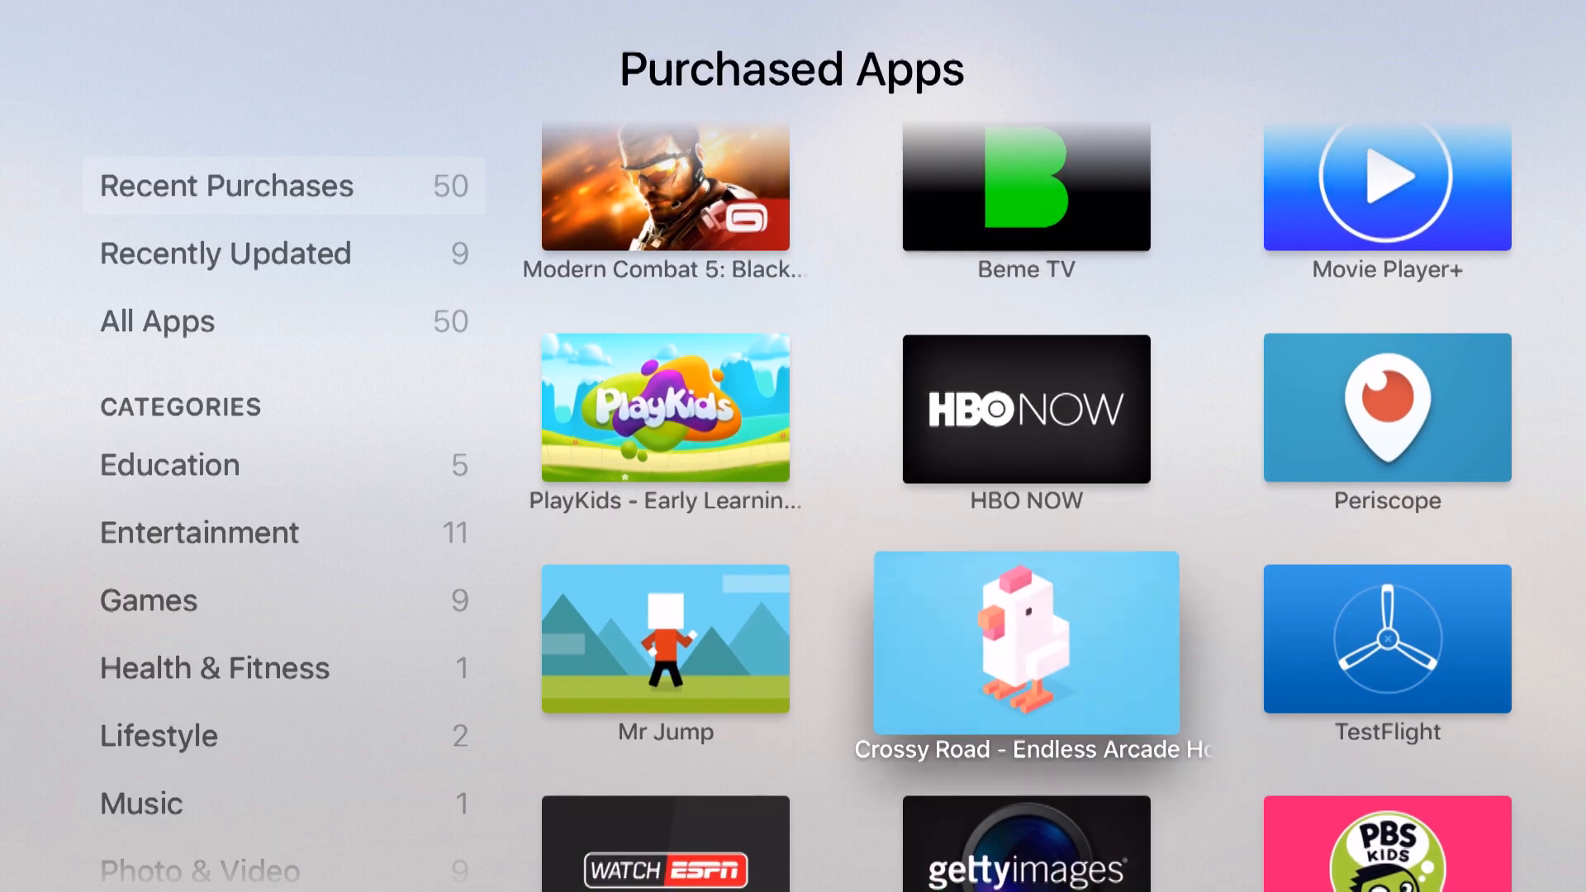
{"action": "scroll", "scroll_direction": "down", "scroll_amount": 3}
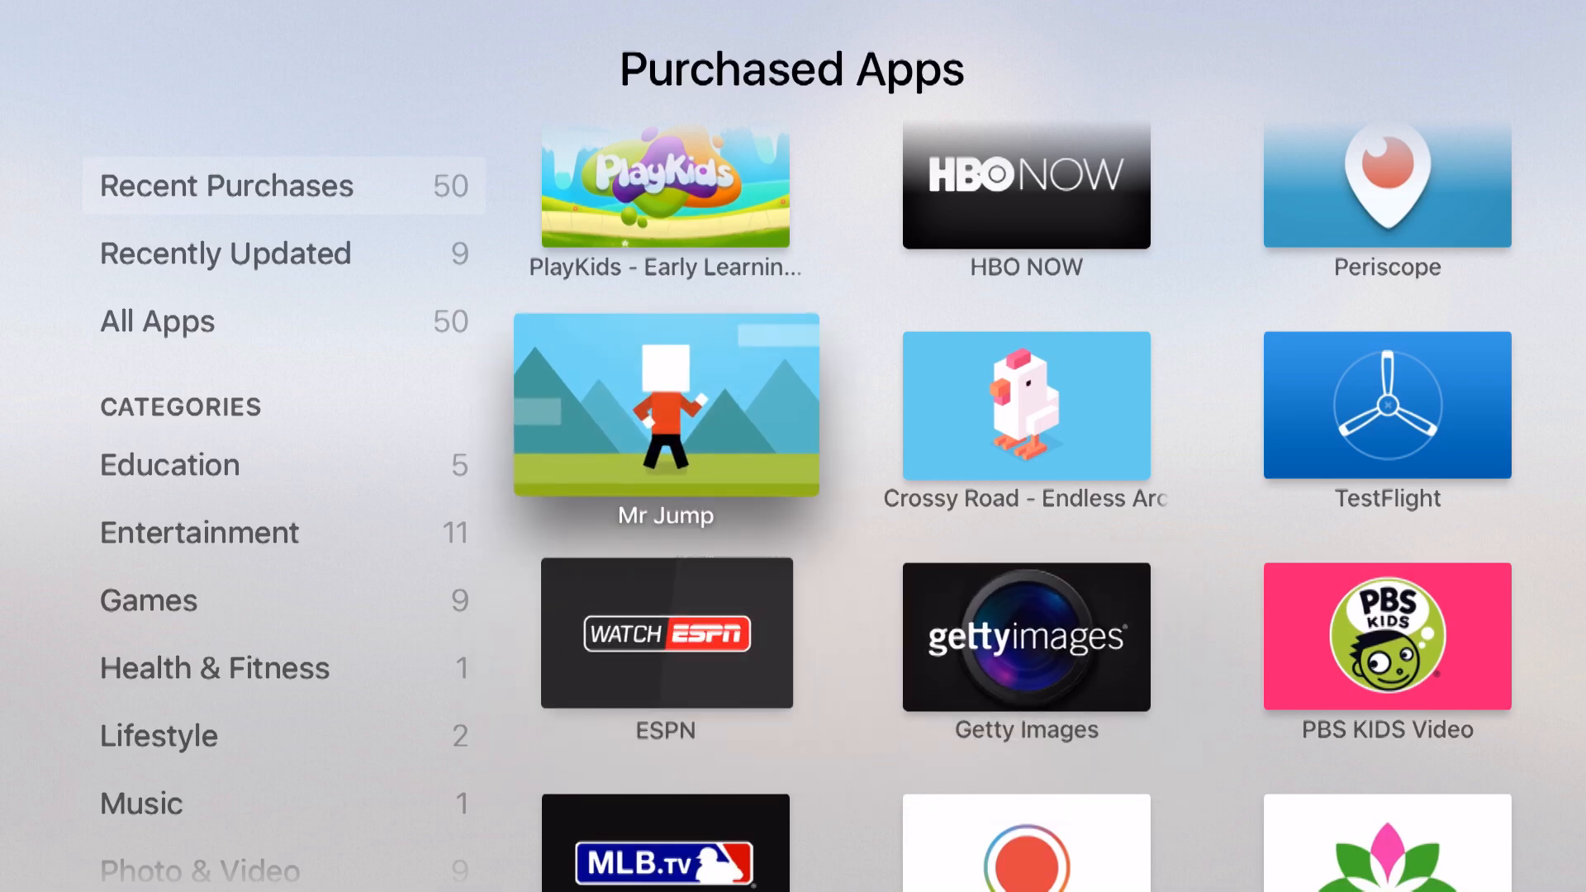
{"action": "left_click", "coordinate": [664, 406]}
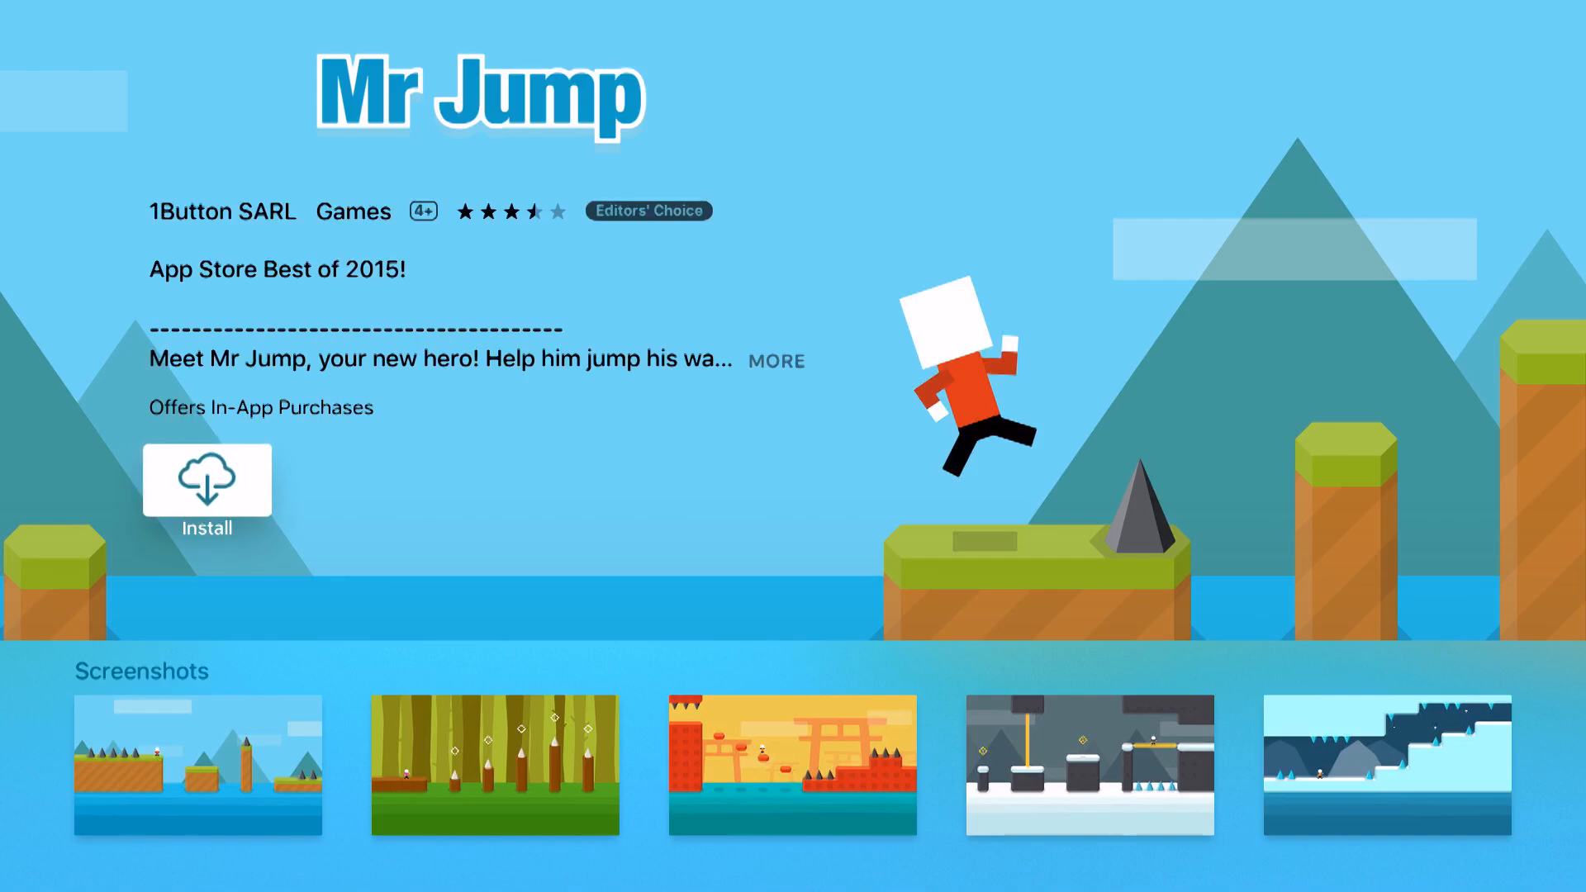
{"action": "left_click", "coordinate": [206, 481]}
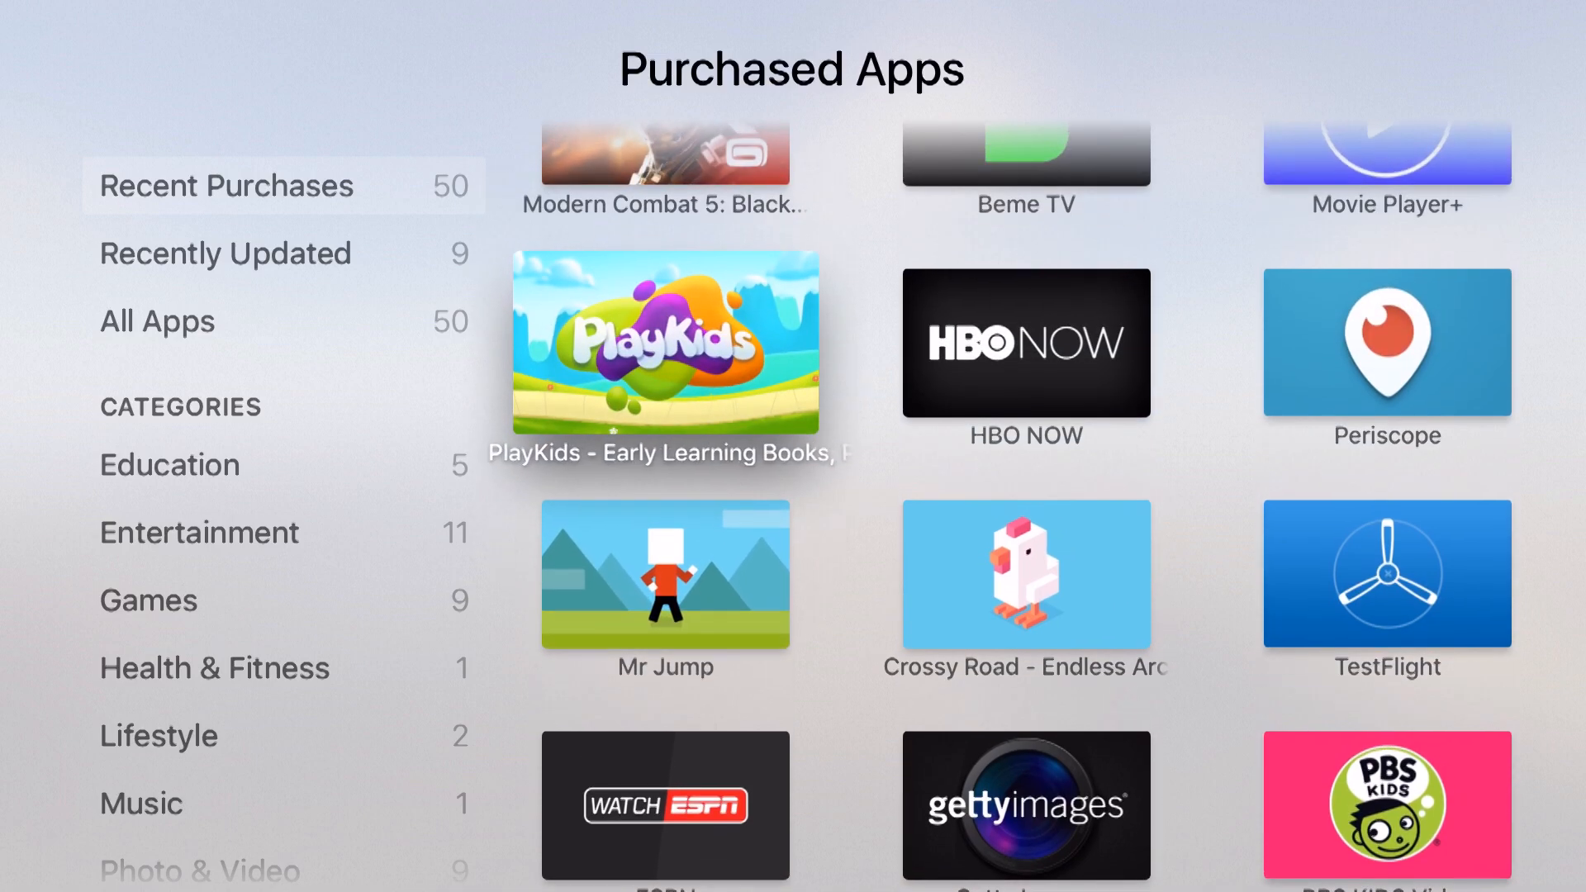
{"action": "key", "text": "menu"}
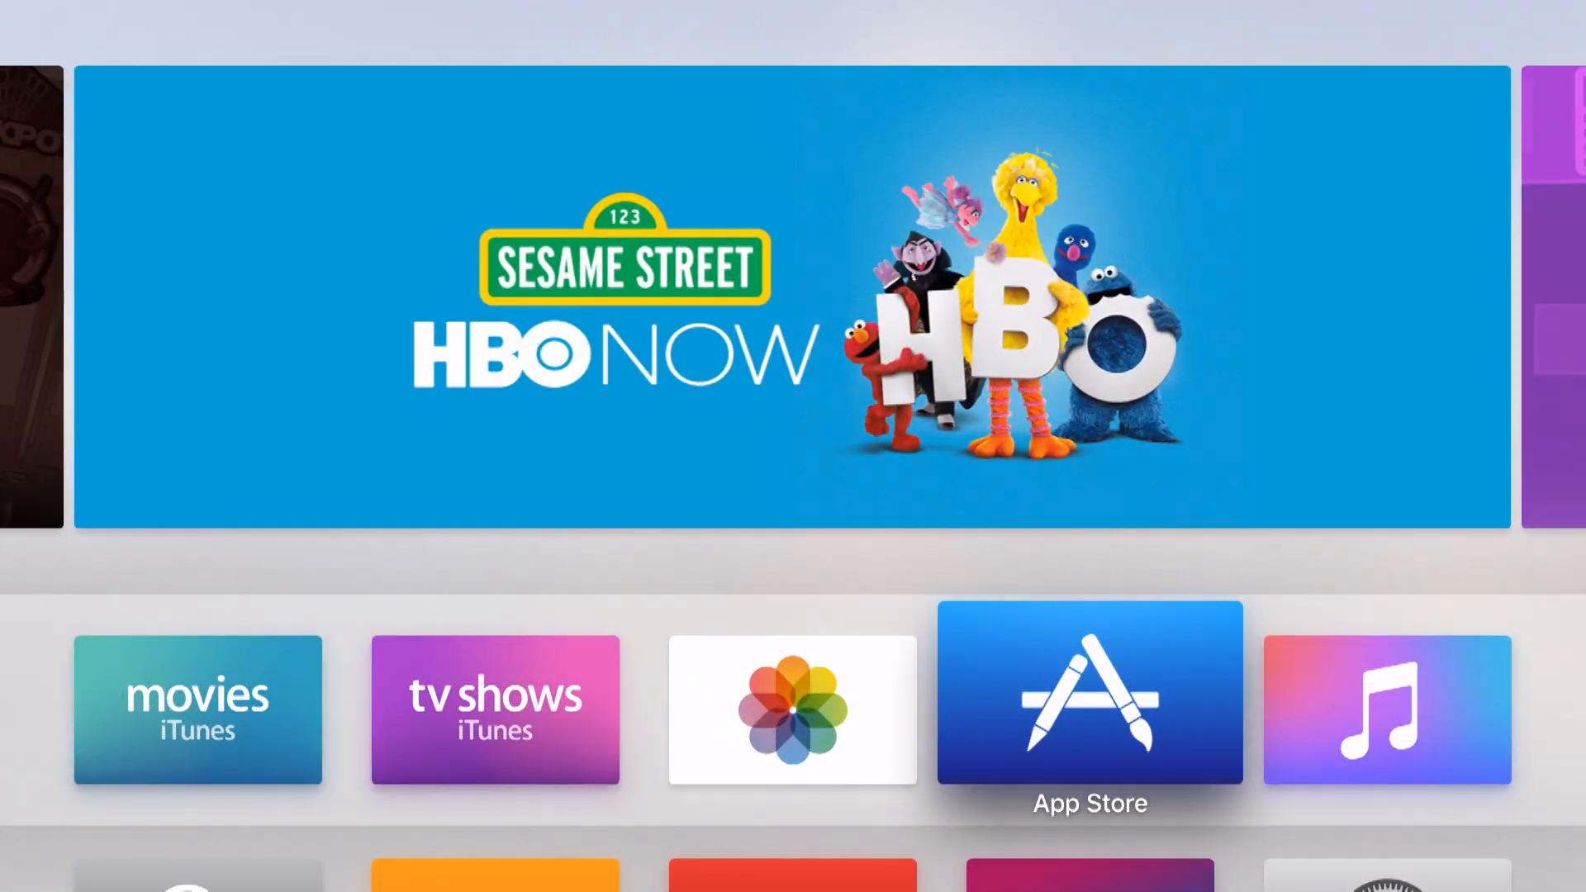
{"action": "mouse_move", "coordinate": [198, 708]}
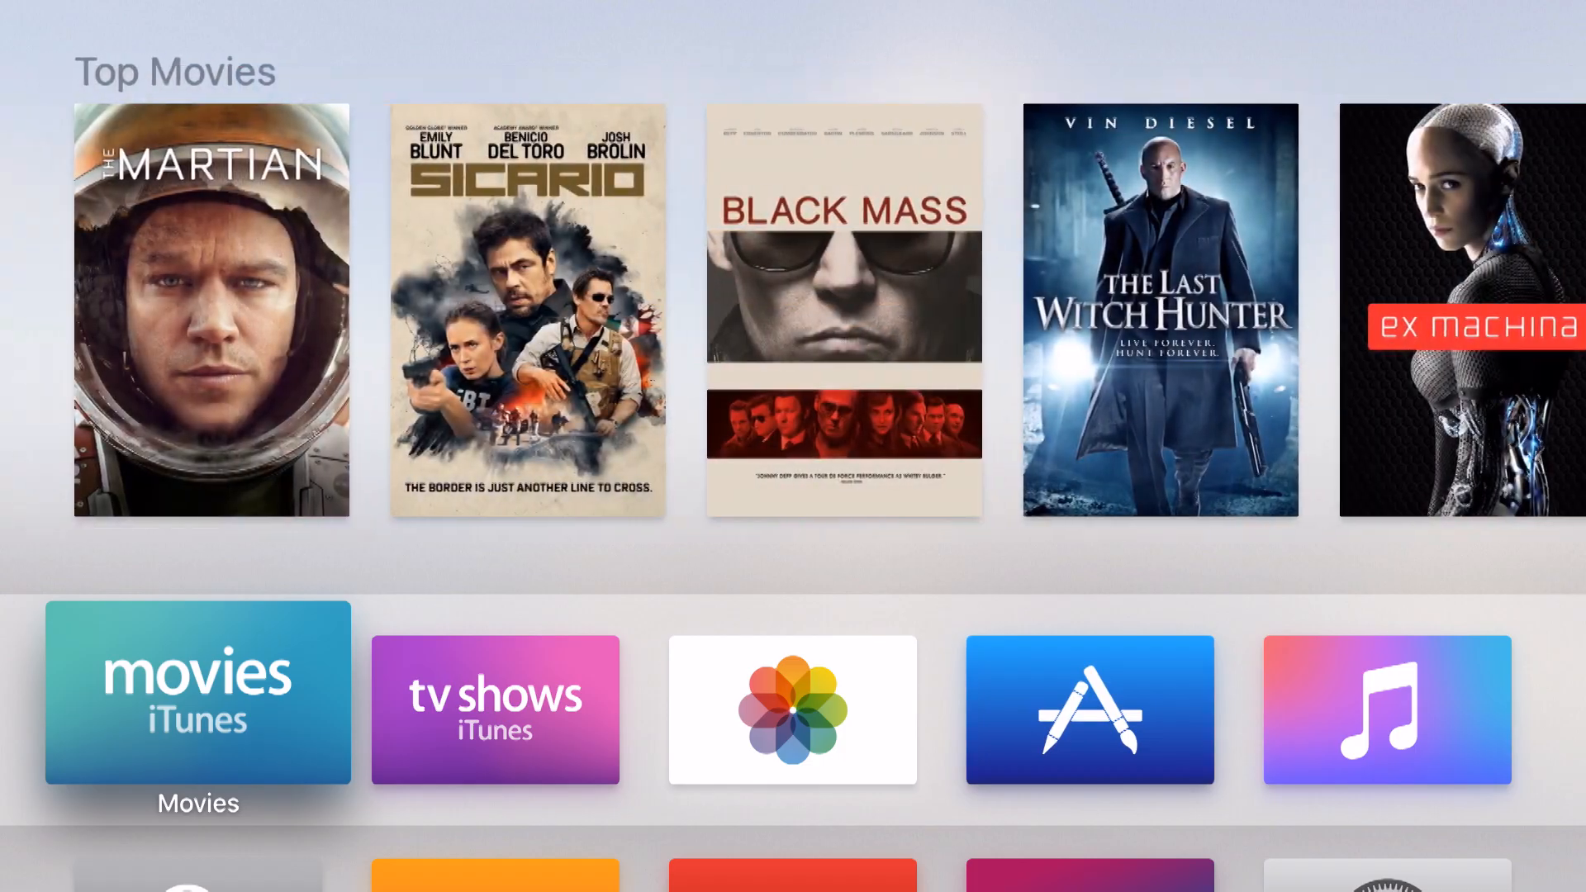
{"action": "scroll", "scroll_direction": "down", "scroll_amount": 3}
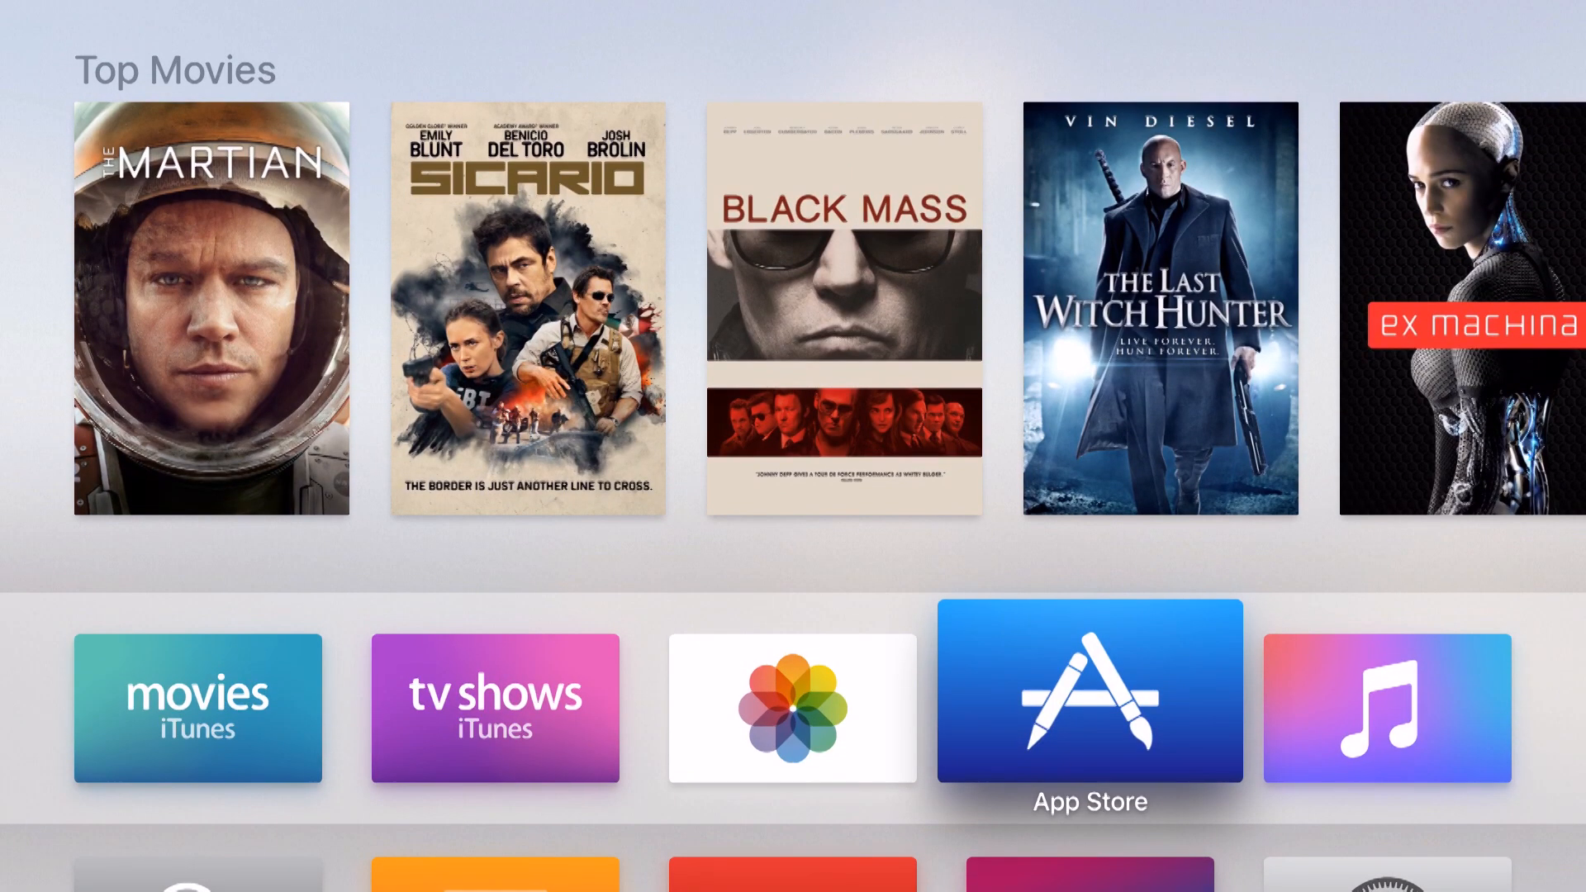
{"action": "left_click", "coordinate": [1089, 696]}
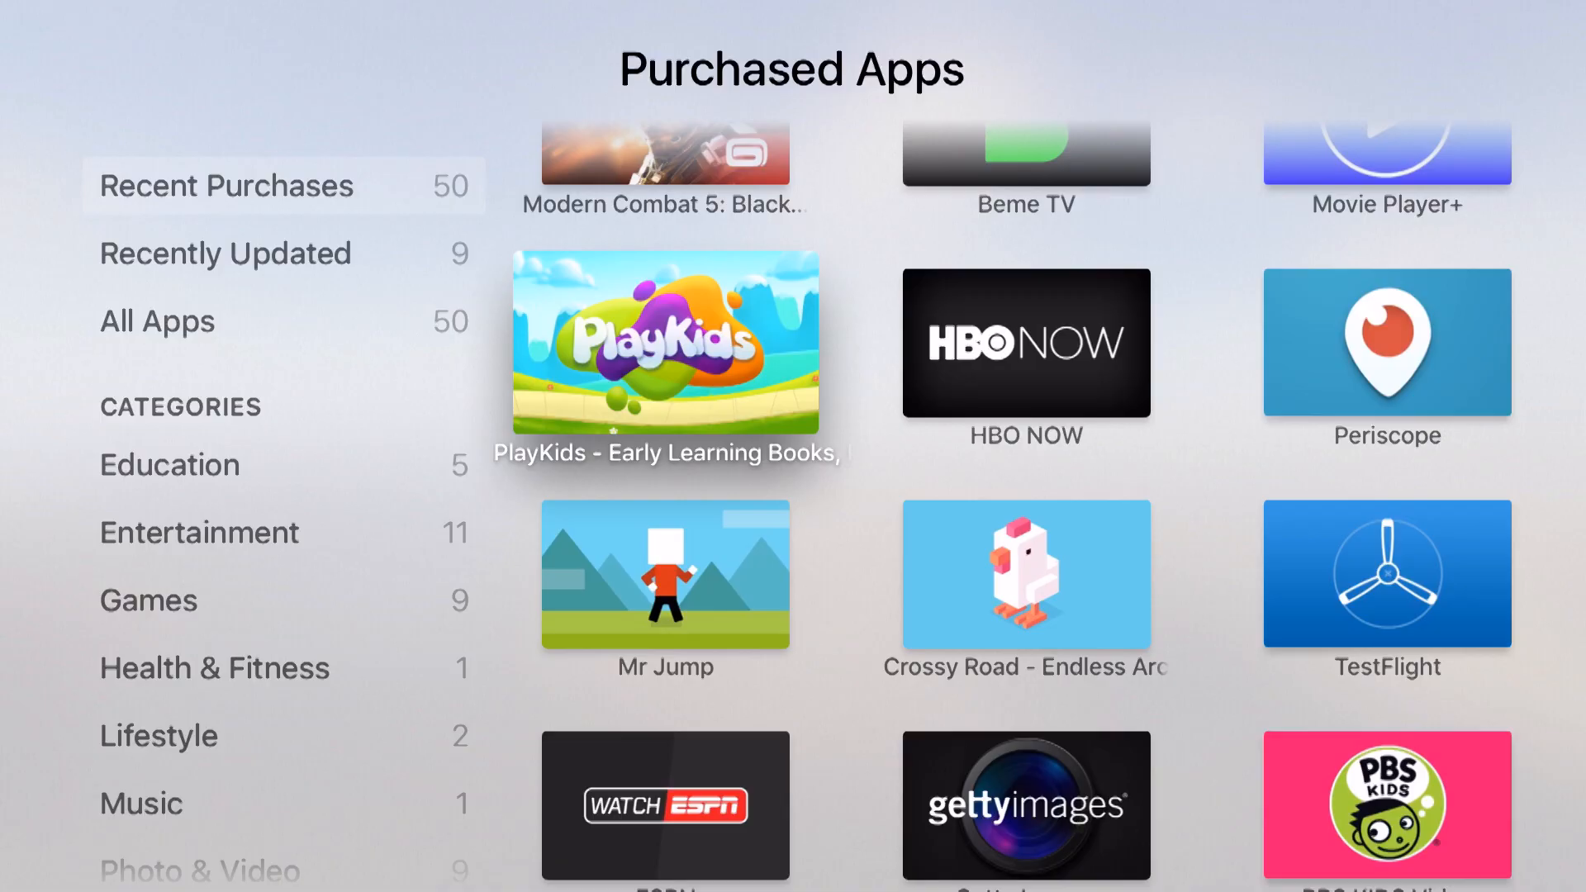